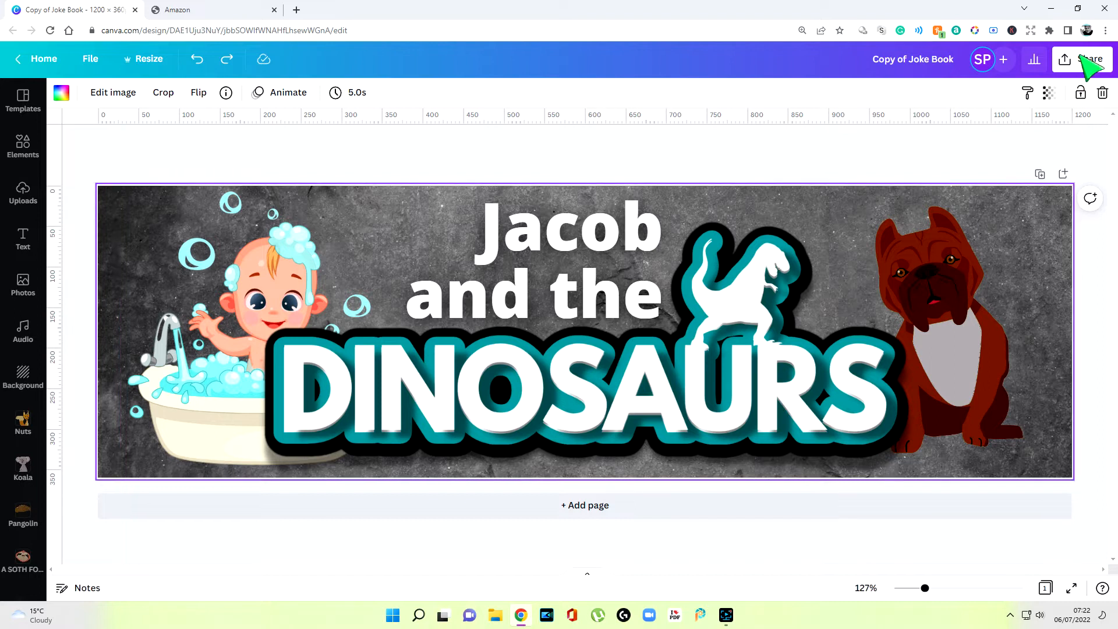
- Bring up the Share this design panel for the Jacob and the Dinosaurs banner
left_click(1082, 59)
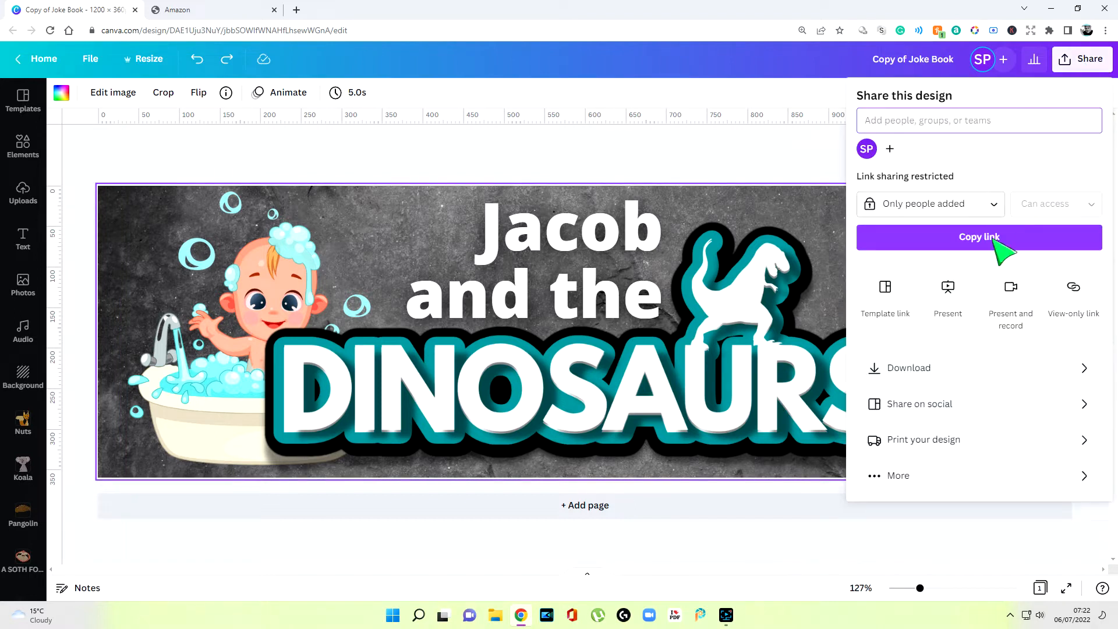